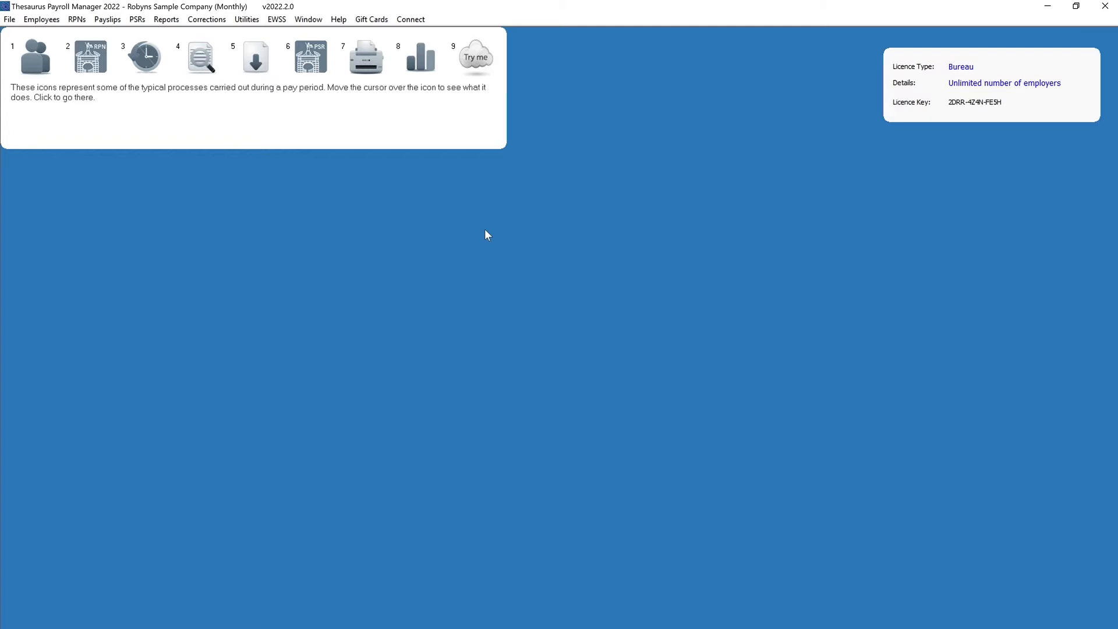
mouse_move(411, 199)
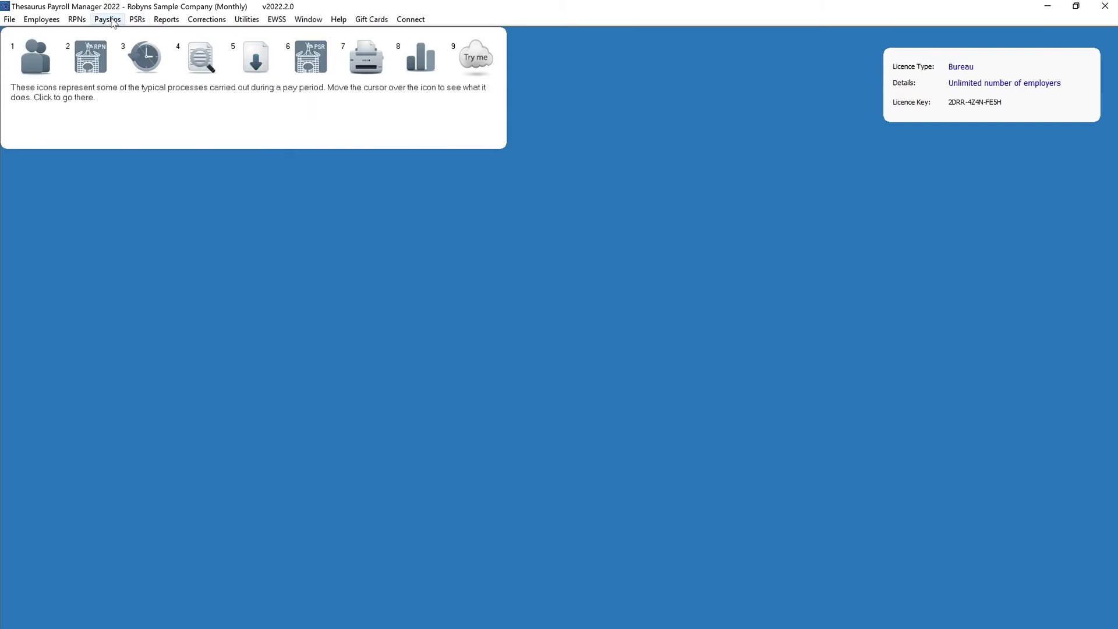
Start the Monthly Update from the Payslips menu, raising the First Payroll Update warning.
left_click(107, 20)
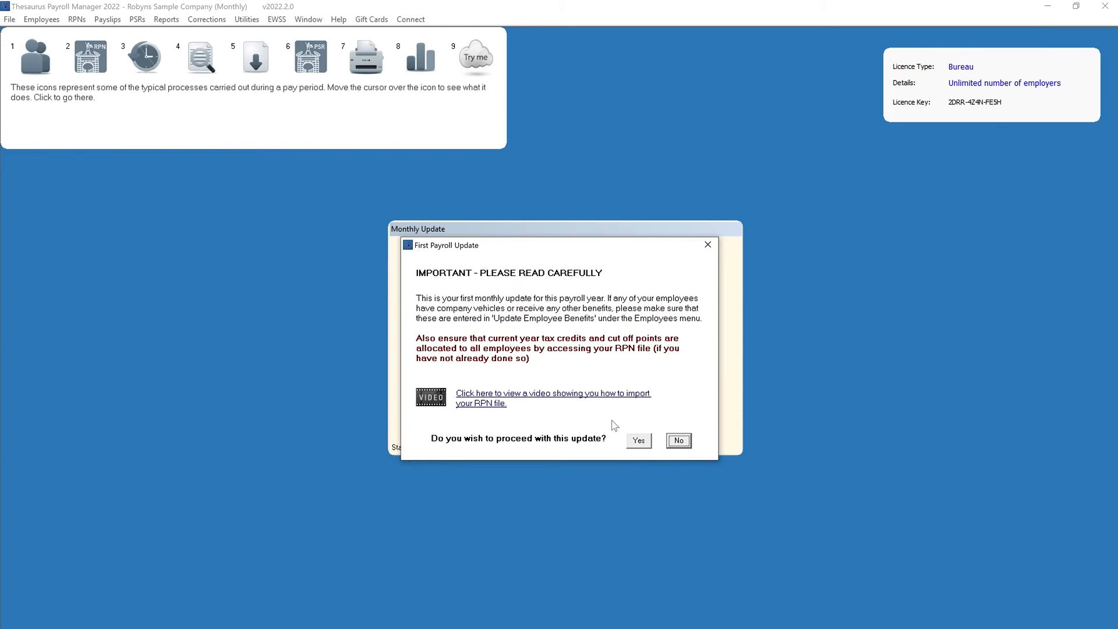
Confirm Yes on the First Payroll Update warning to reach the Monthly Update details for month 1.
left_click(635, 440)
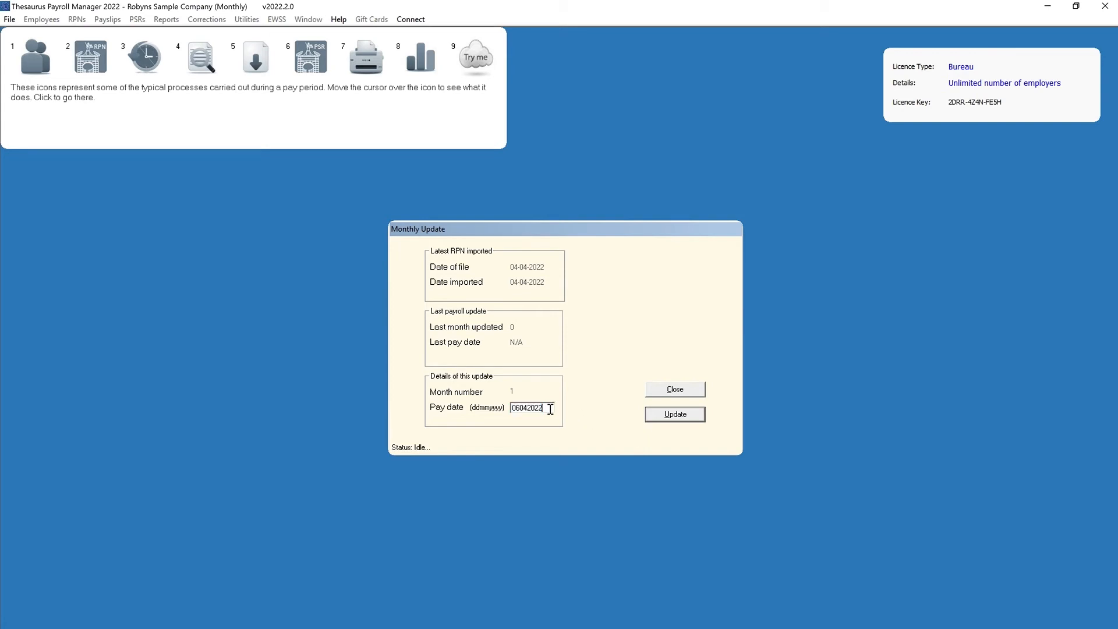
Change the month 1 pay date to 31012022.
triple_click(531, 408)
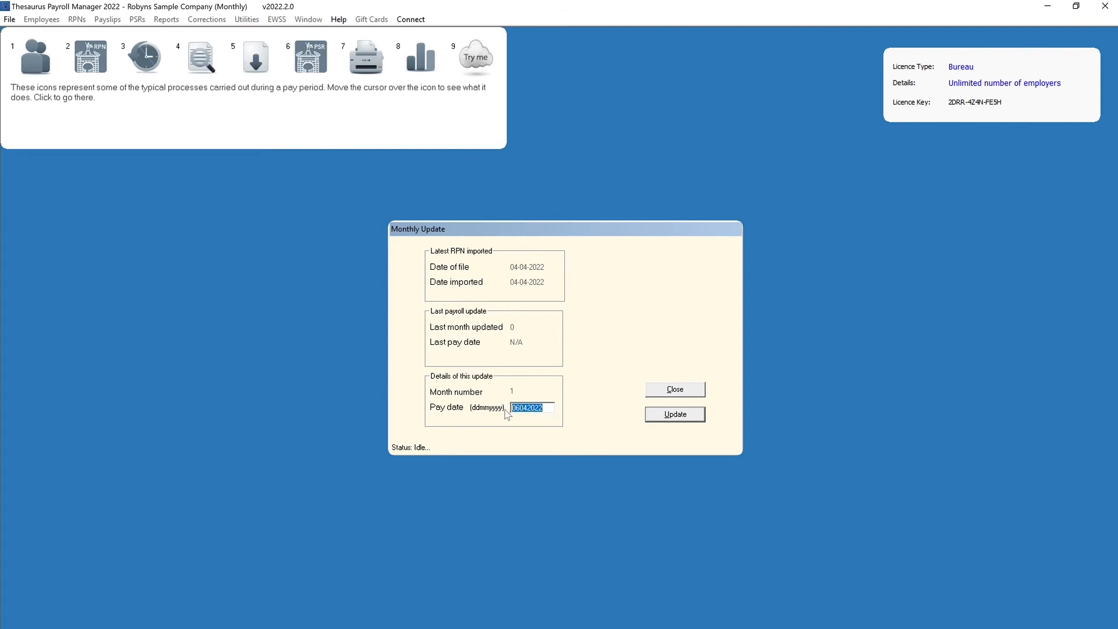
type("31012022")
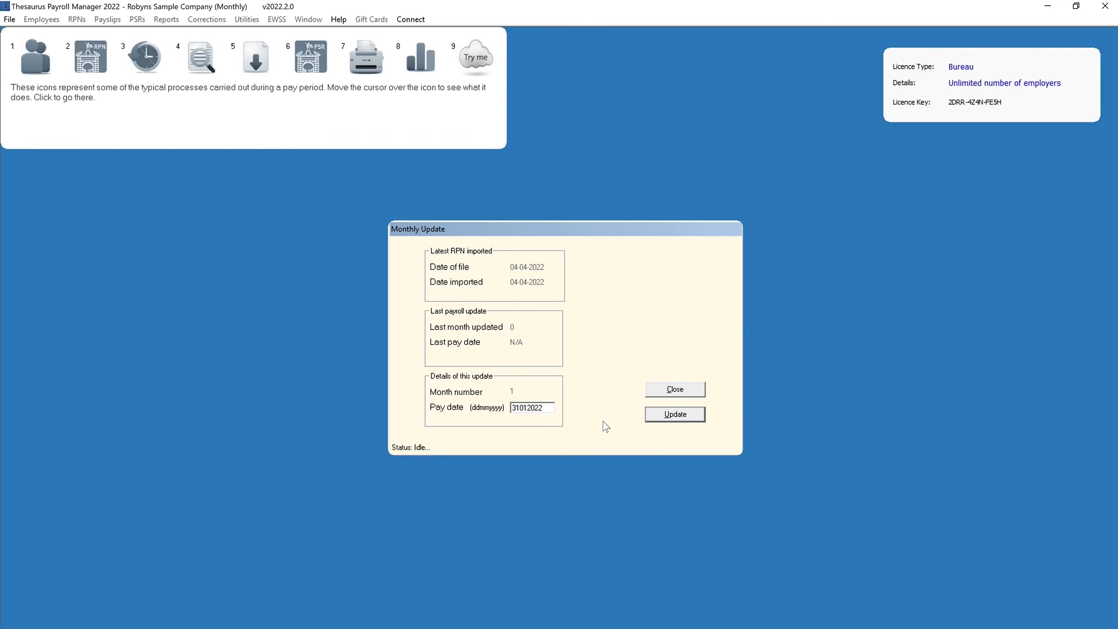
Run the month 1 update and acknowledge the Success message until Update completed appears.
left_click(674, 414)
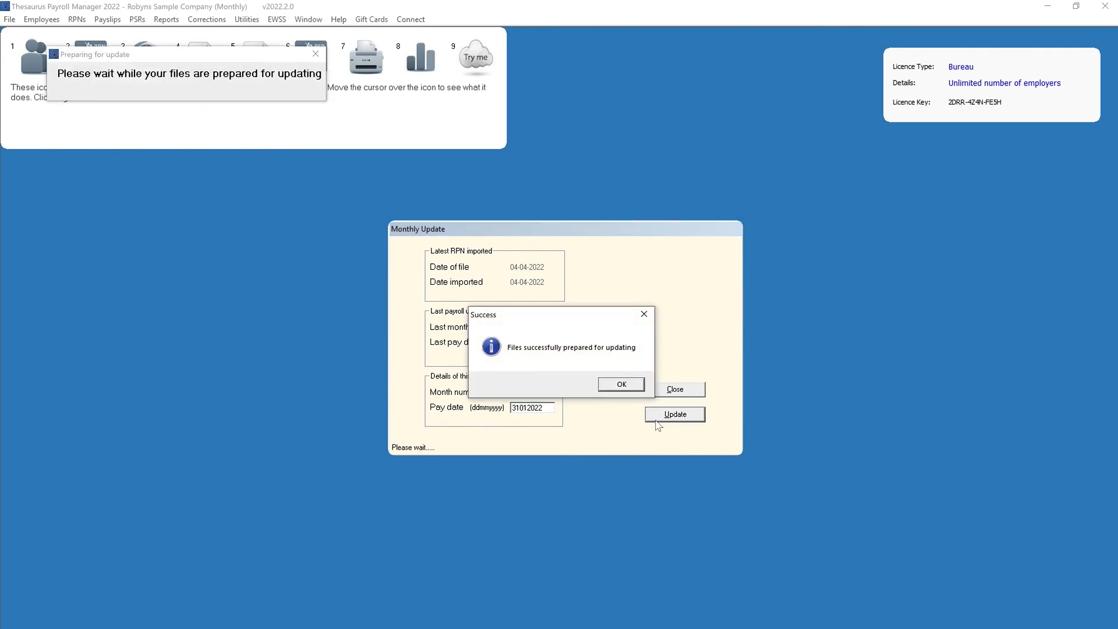
left_click(620, 383)
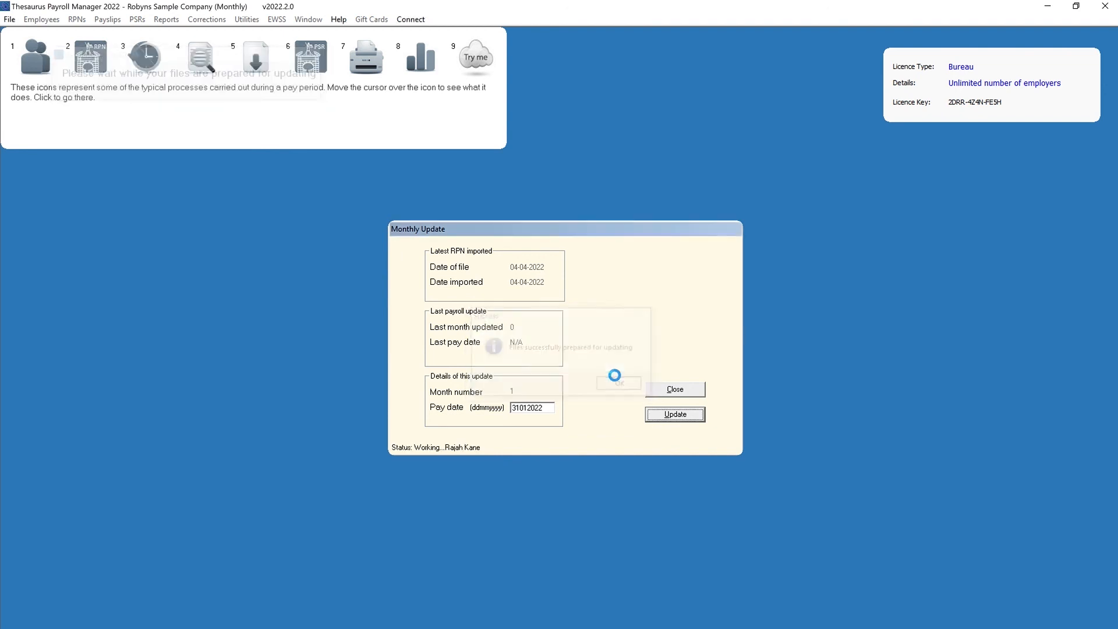
left_click(673, 413)
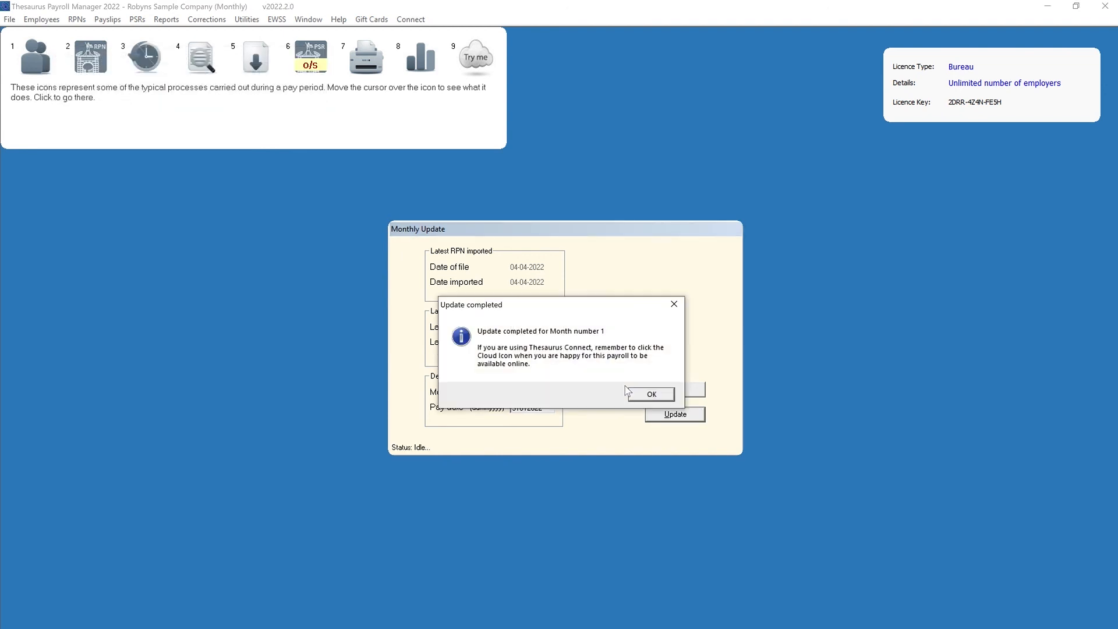